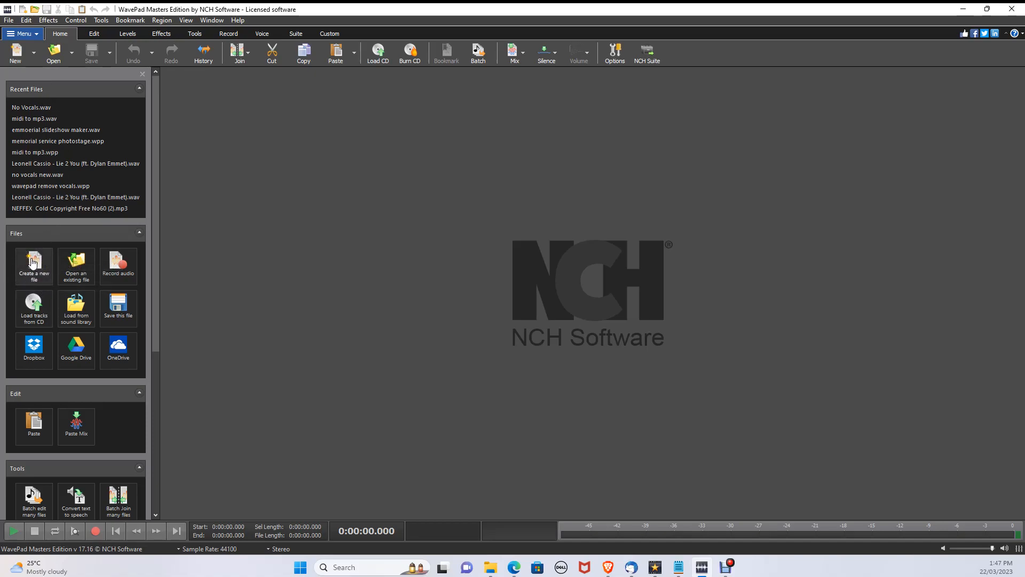
# Step: Create a new empty audio file (Untitled_2) and maximize it in the workspace
pyautogui.click(33, 265)
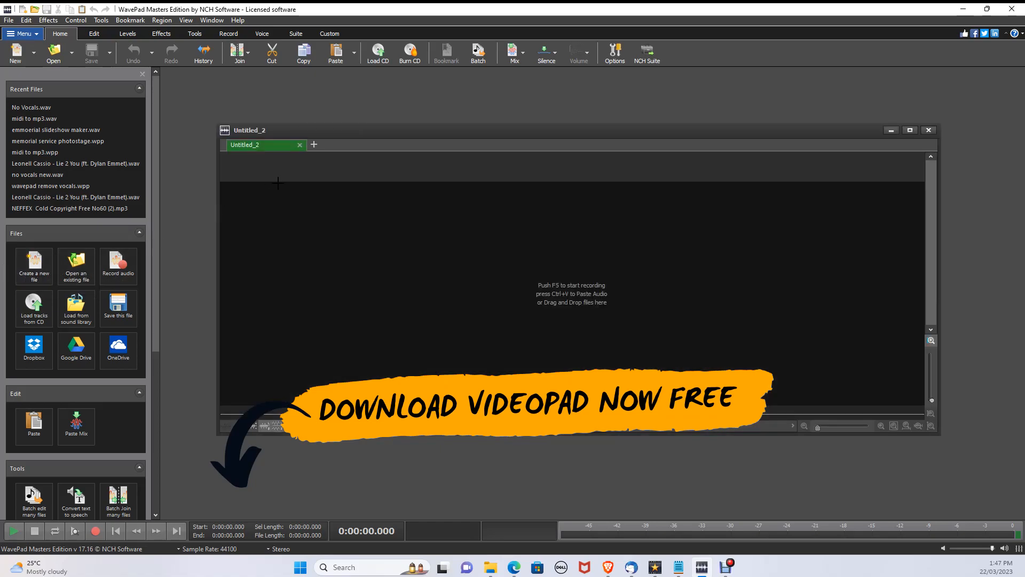
pyautogui.click(910, 129)
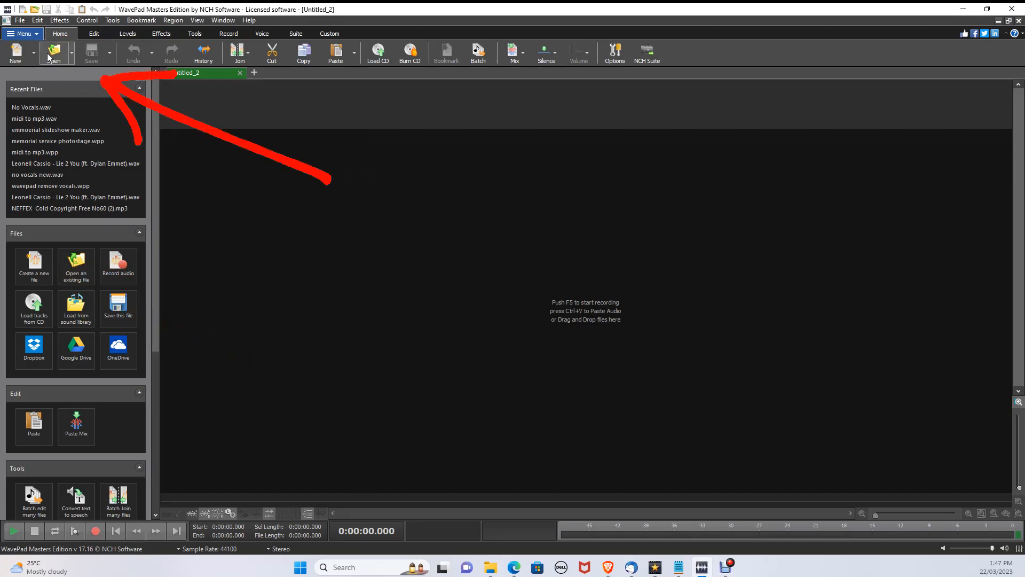
# Step: Load midi to mp3.wav and No Vocals.wav, then delete a stretch of speech around 13 s
pyautogui.click(49, 50)
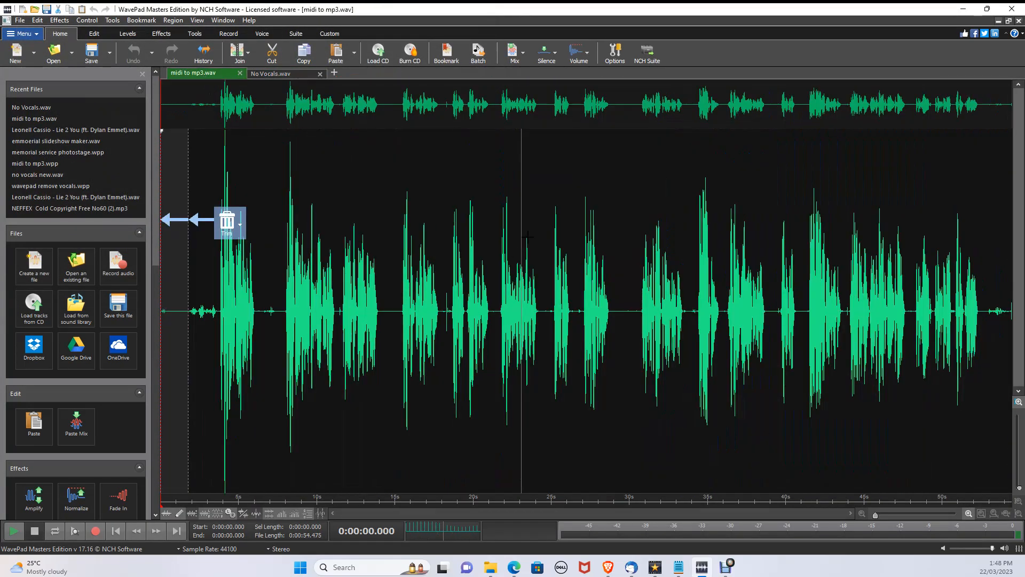
pyautogui.click(320, 506)
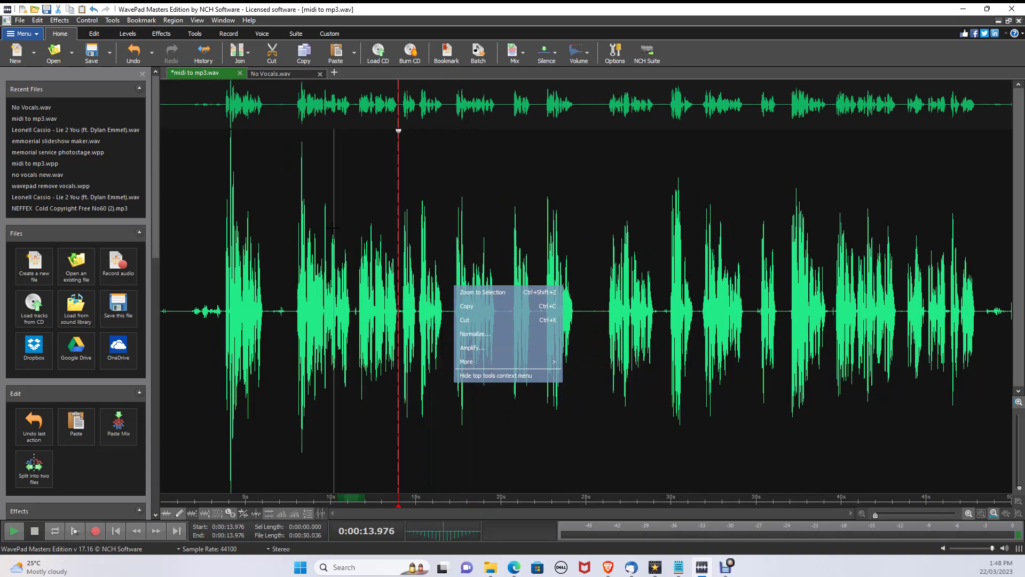
# Step: Copy about 40 s–1:05 of No Vocals.wav and return to the speech file
pyautogui.click(280, 73)
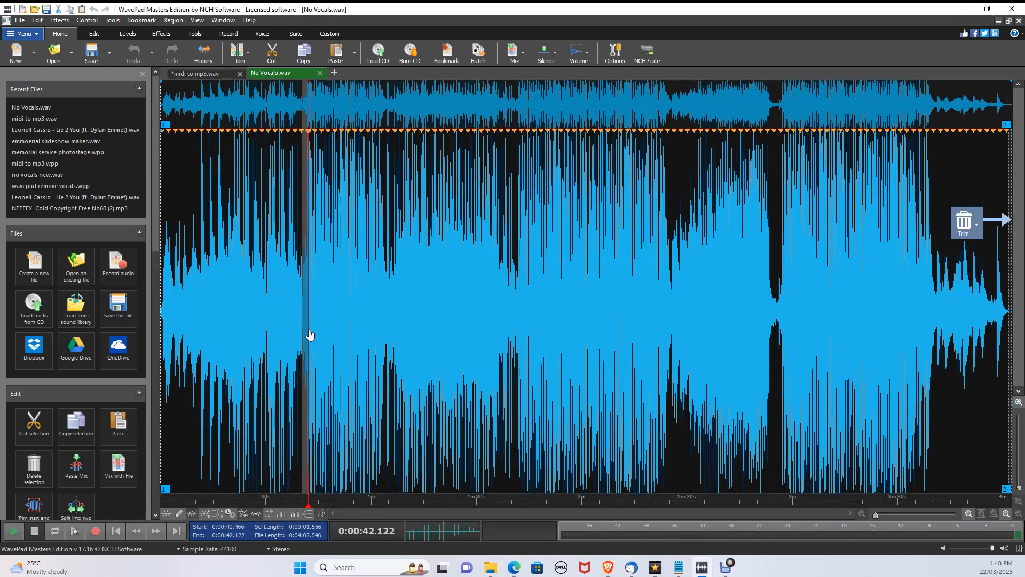
pyautogui.rightClick(309, 334)
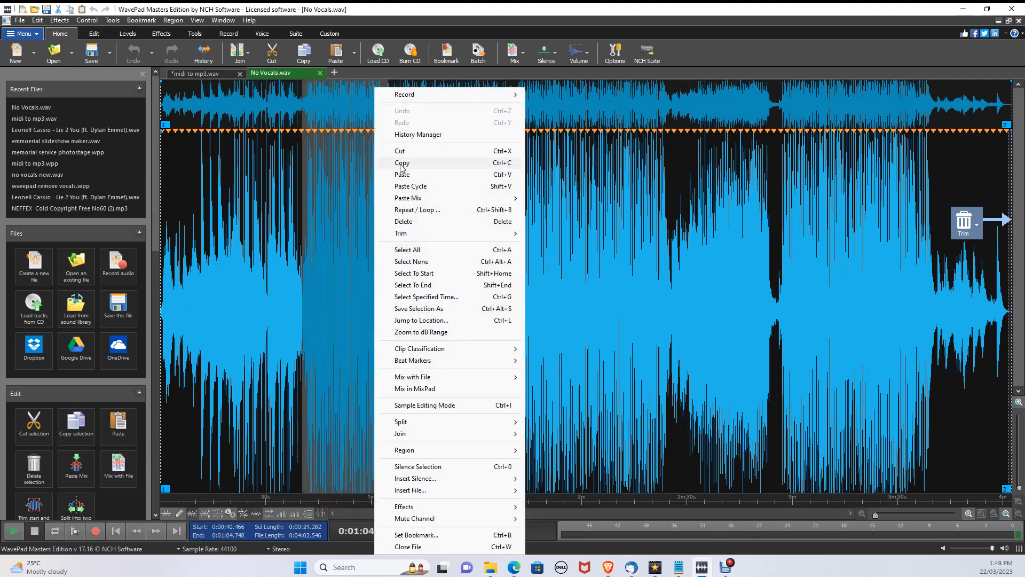
pyautogui.click(401, 162)
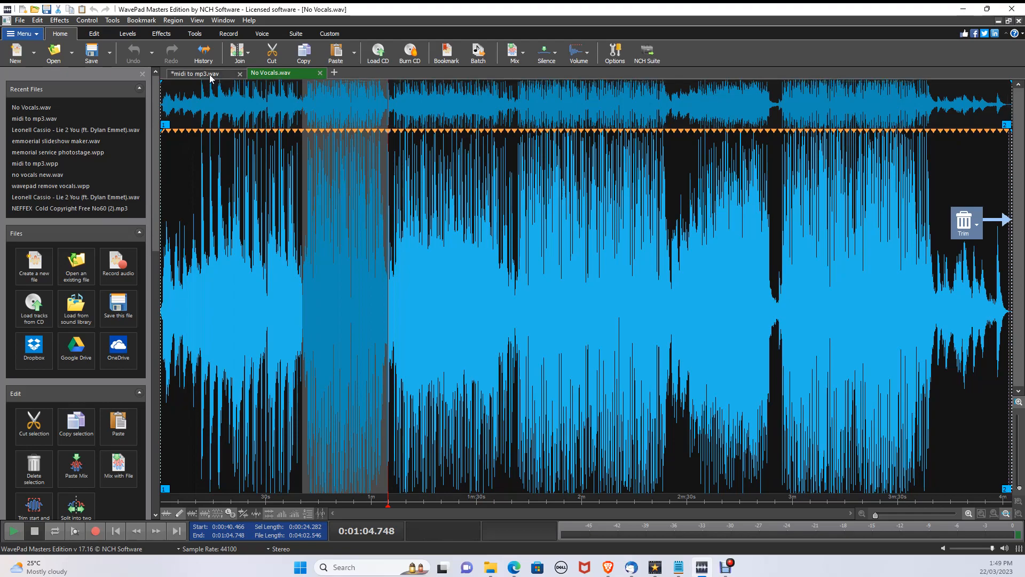
pyautogui.click(199, 72)
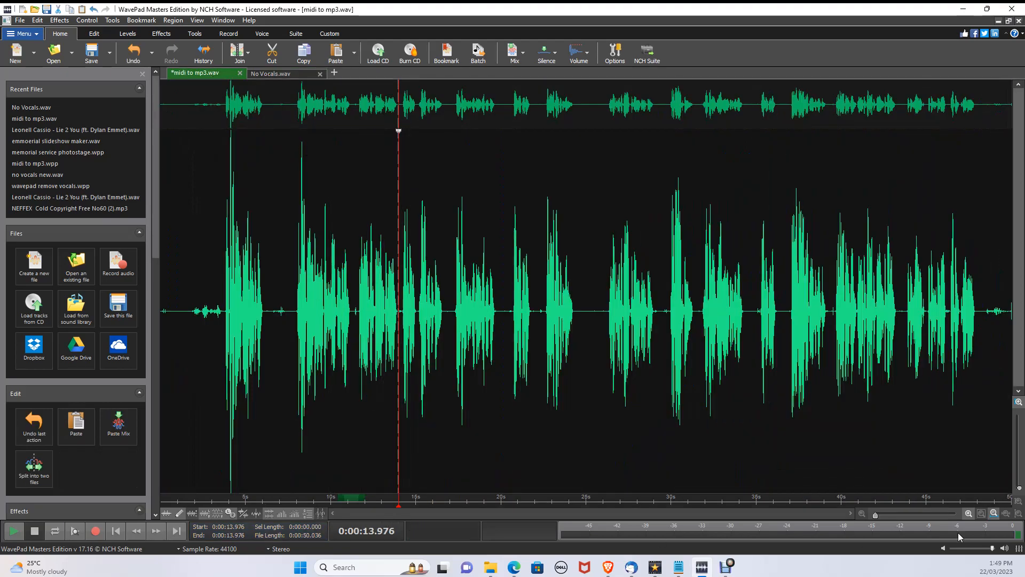
# Step: Paste the music clip at about 14 s in midi to mp3.wav and save it as WAV
pyautogui.click(335, 53)
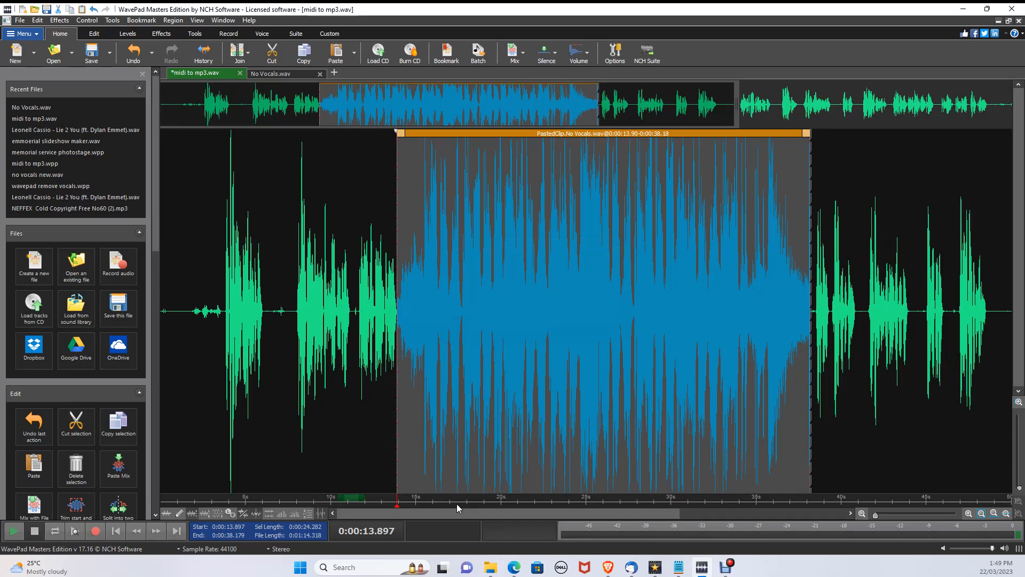
pyautogui.click(22, 20)
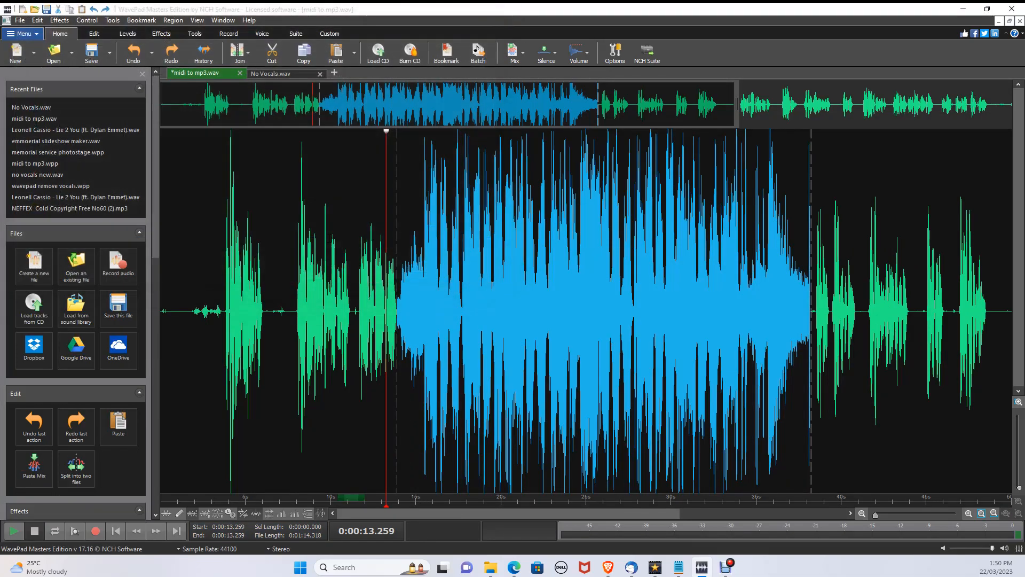
pyautogui.click(91, 51)
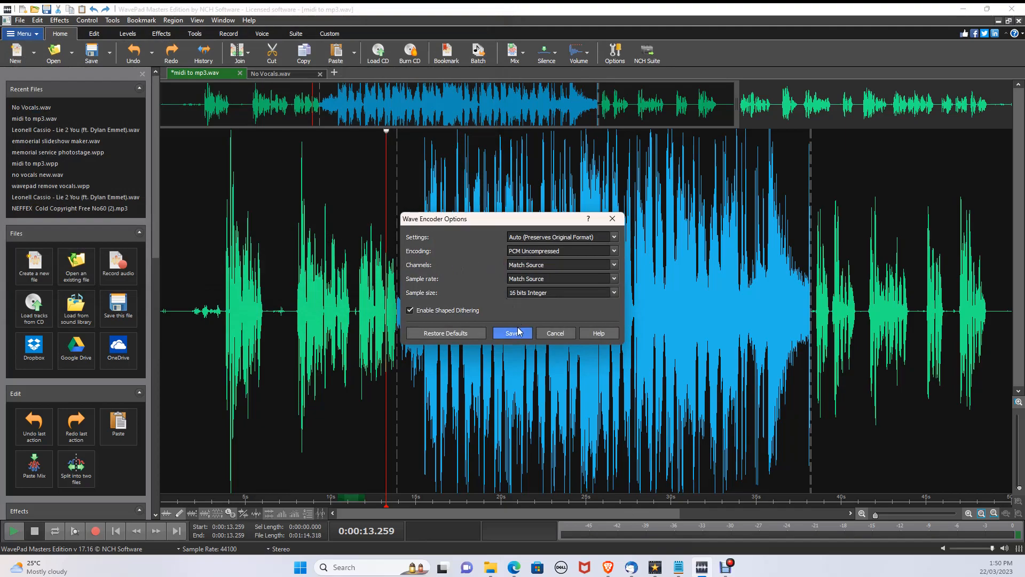
pyautogui.click(512, 333)
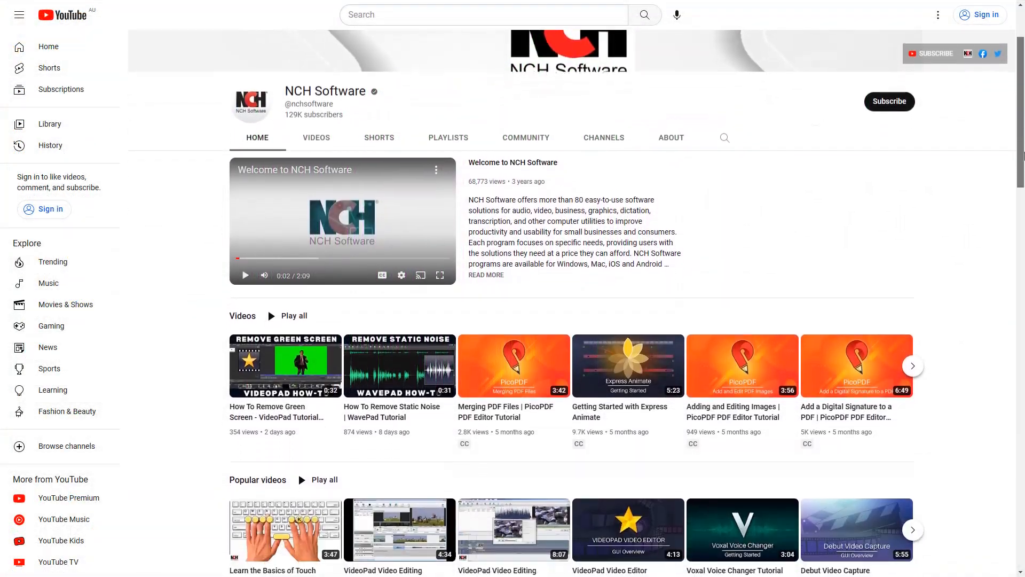
pyautogui.scroll(-3)
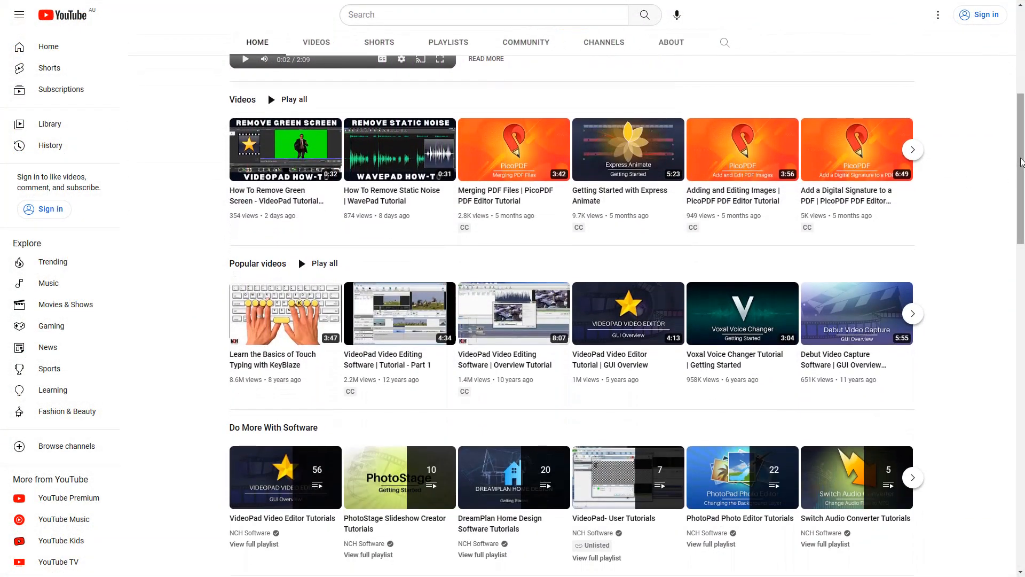